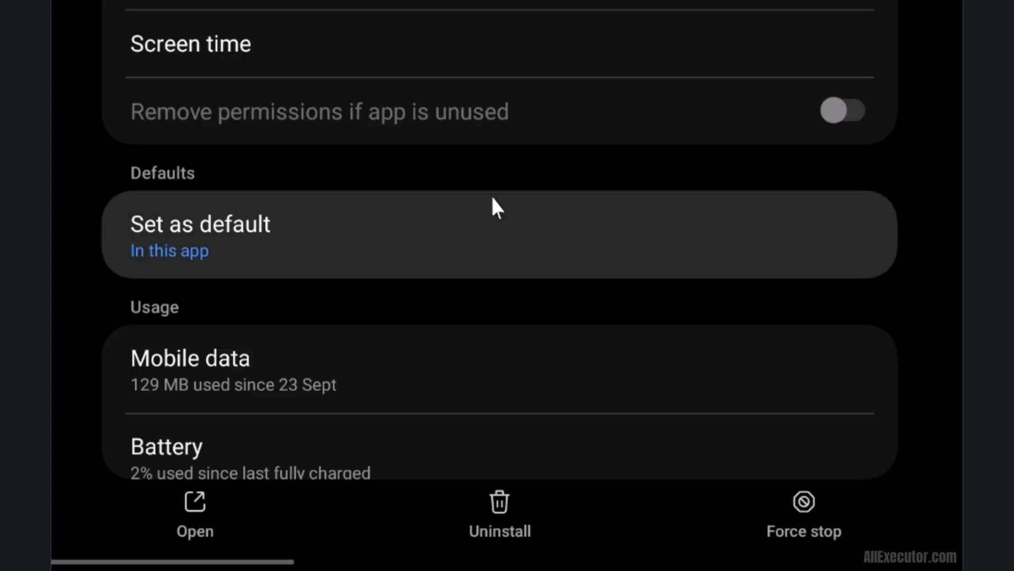
- Uninstall Roblox from its App info page and confirm the removal
scroll(down, 3)
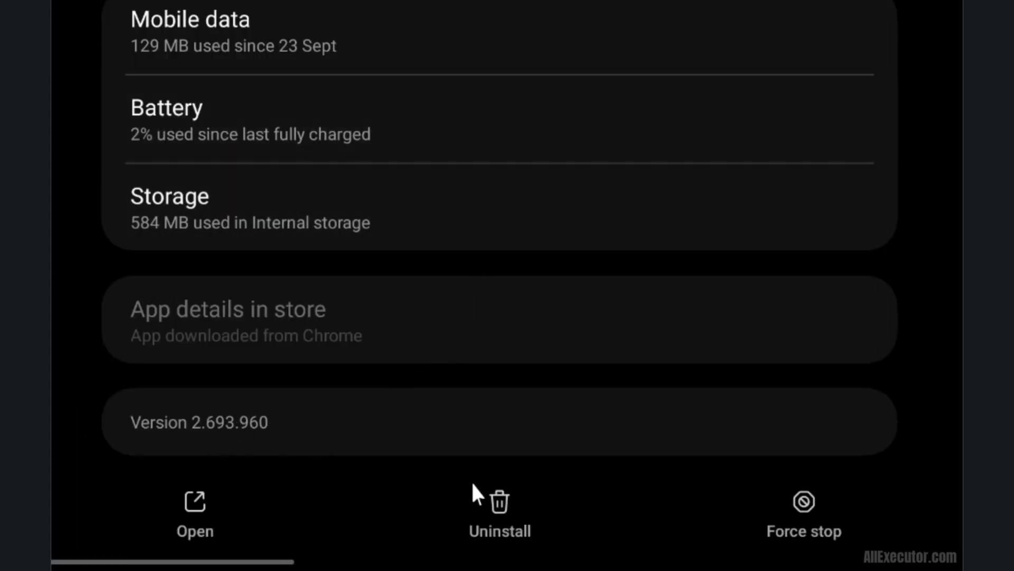
click(500, 501)
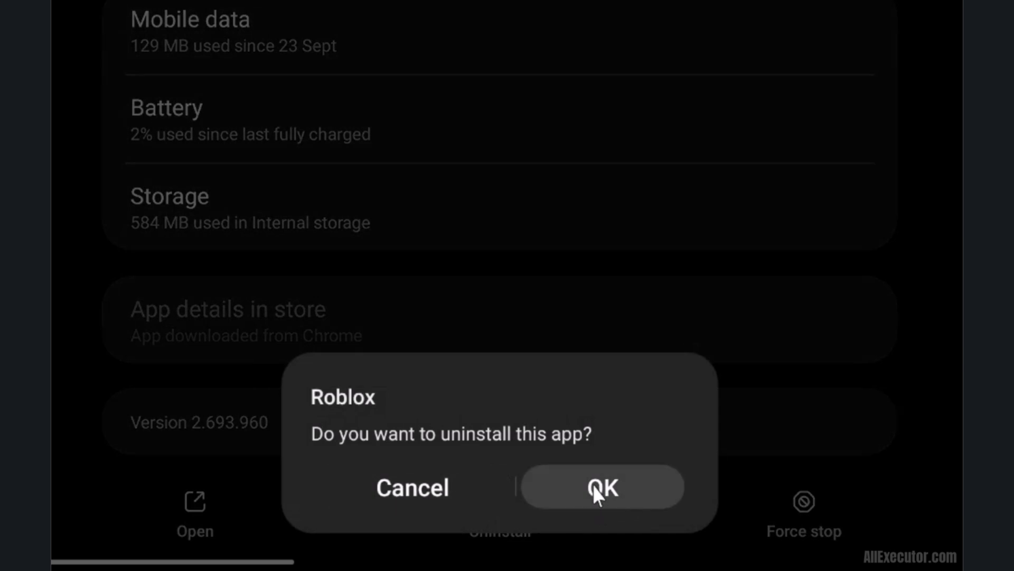
click(600, 486)
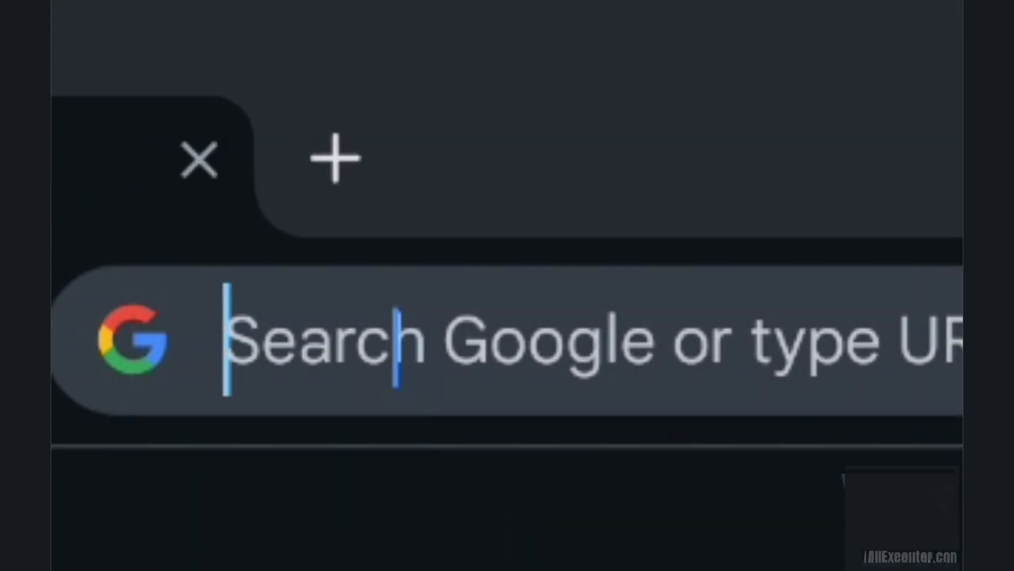
- Go to allexecutor.com and follow its Android (.apk) link to the Delta Executor download page
text(alle)
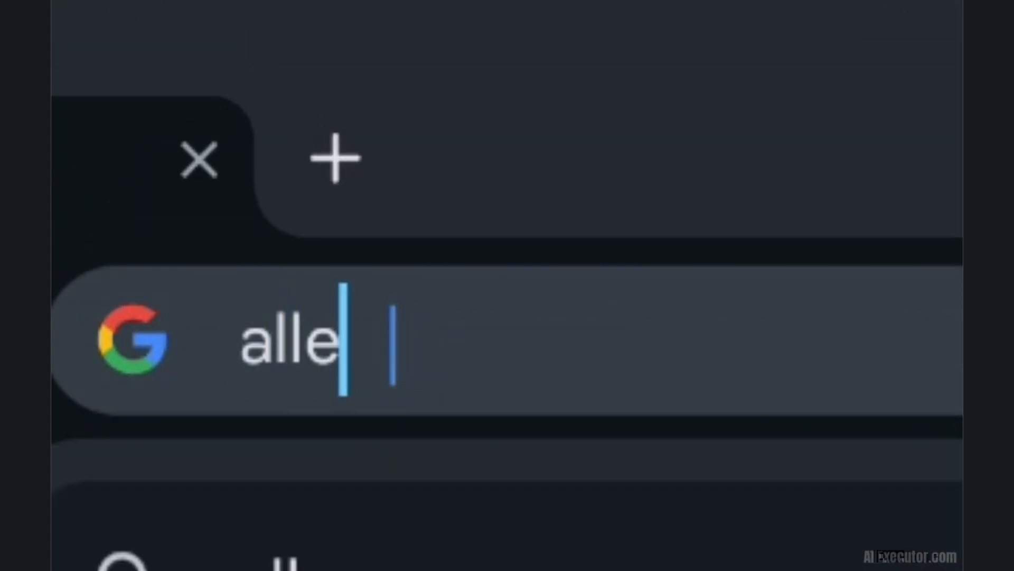
text(xecutor.com)
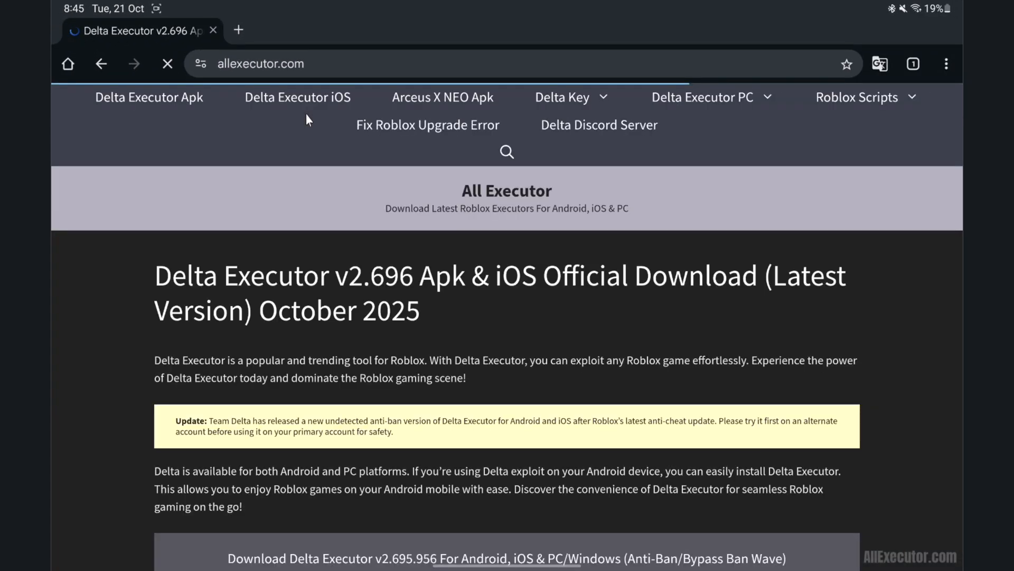
scroll(down, 3)
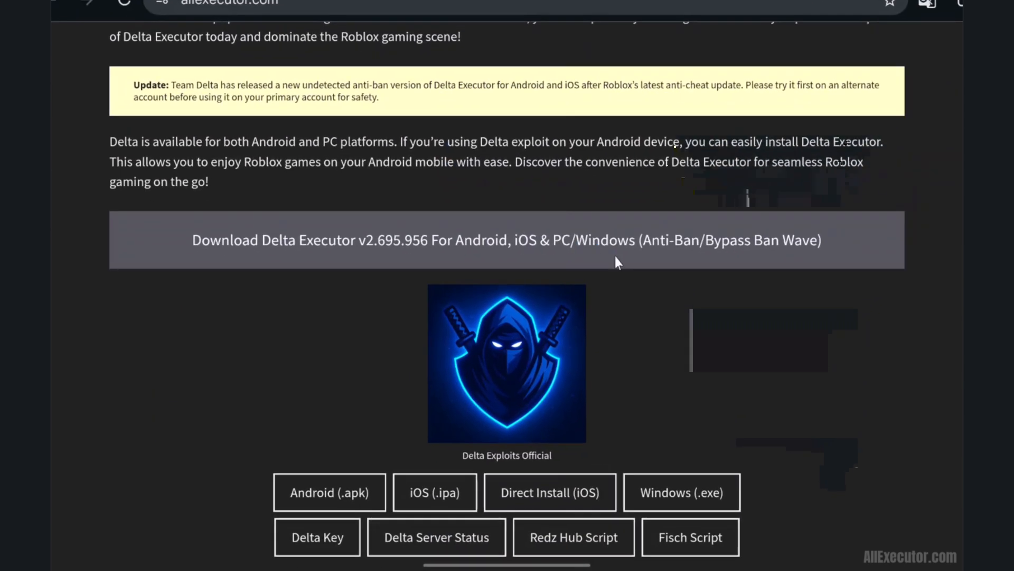
scroll(down, 3)
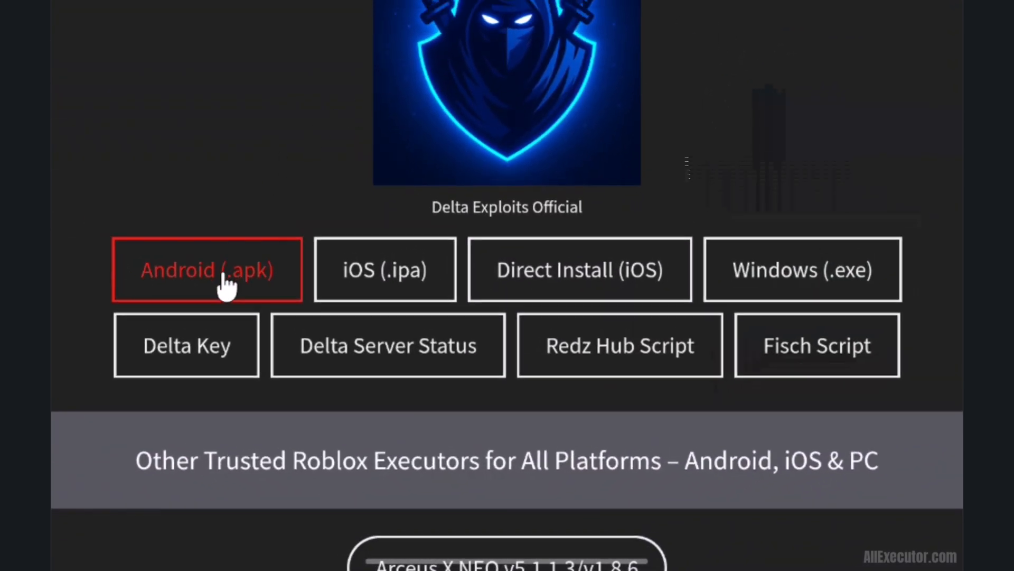
click(208, 270)
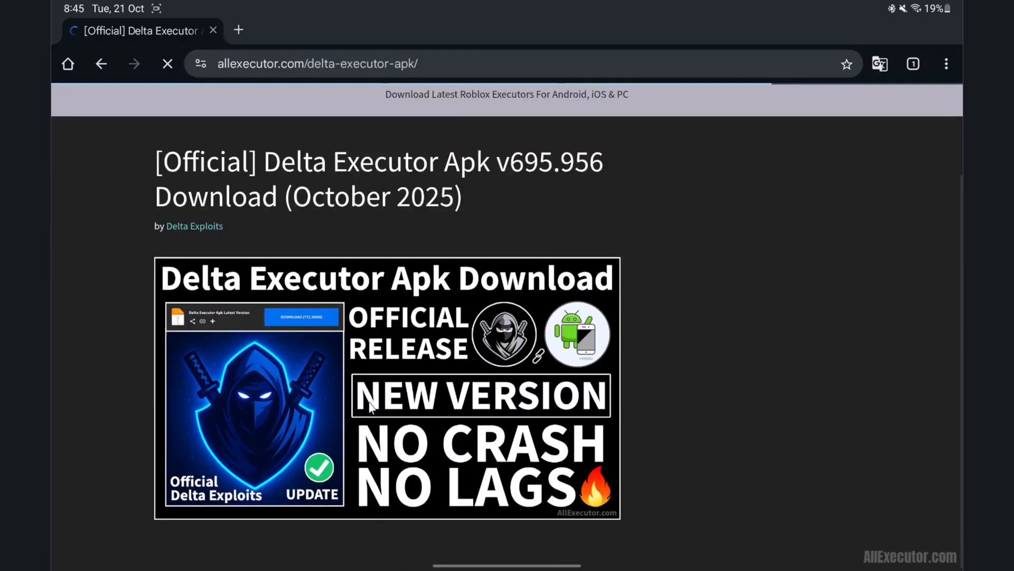
- Request the Delta Executor v2.695.956 apk from the MediaFire download link
scroll(down, 3)
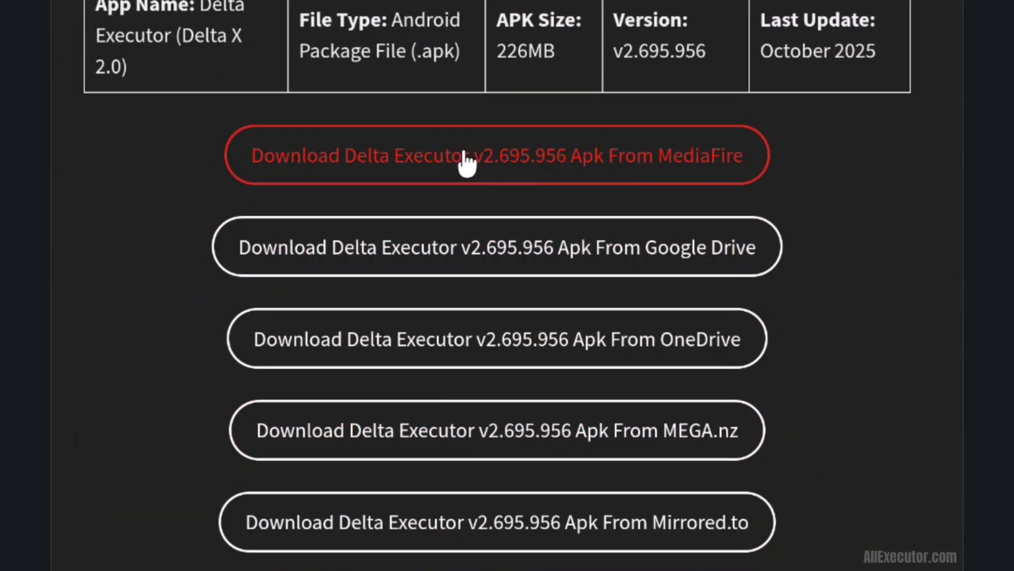
click(495, 155)
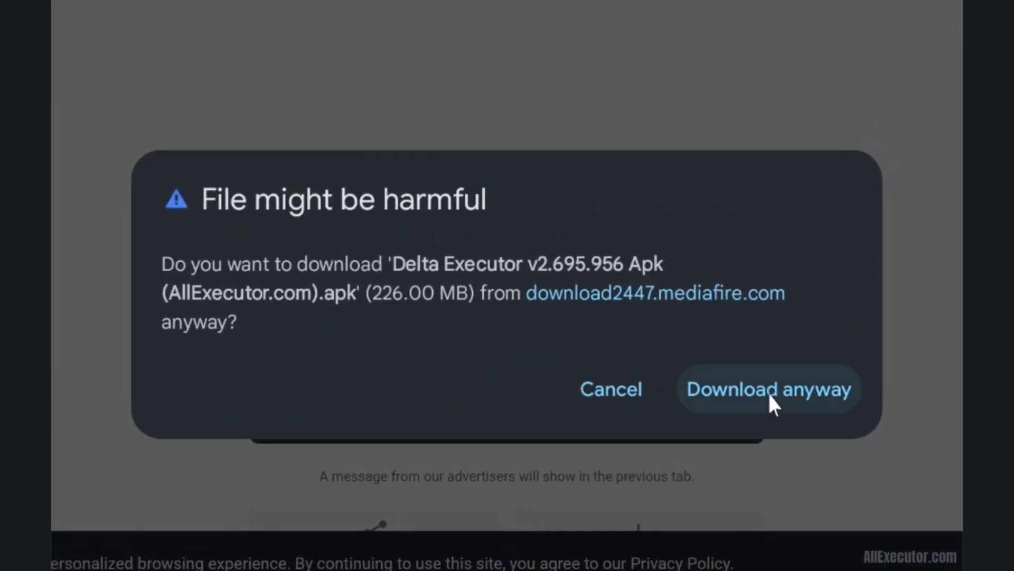
- Download the 226 MB apk anyway despite the warning and open the finished file
click(768, 388)
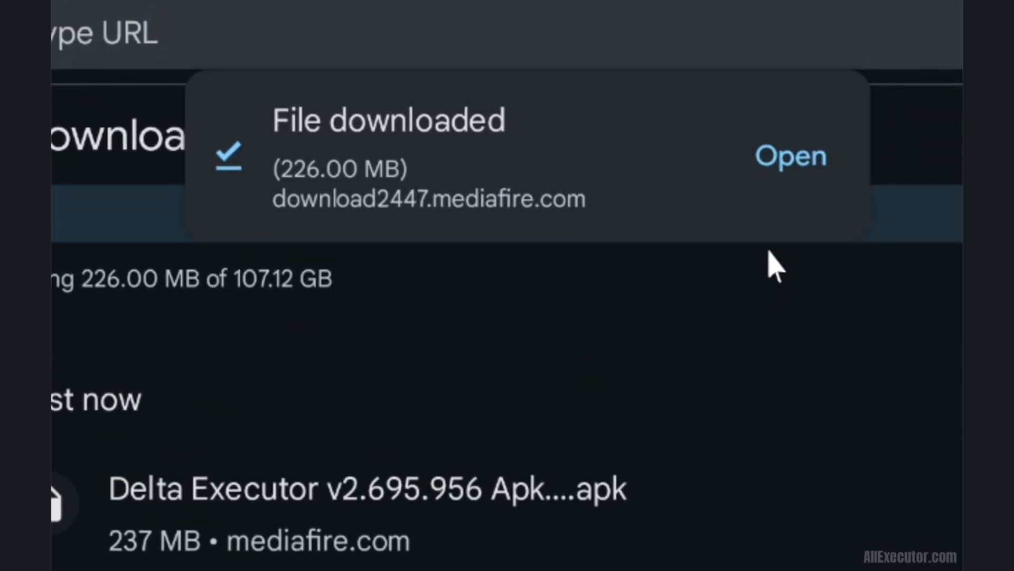
click(790, 157)
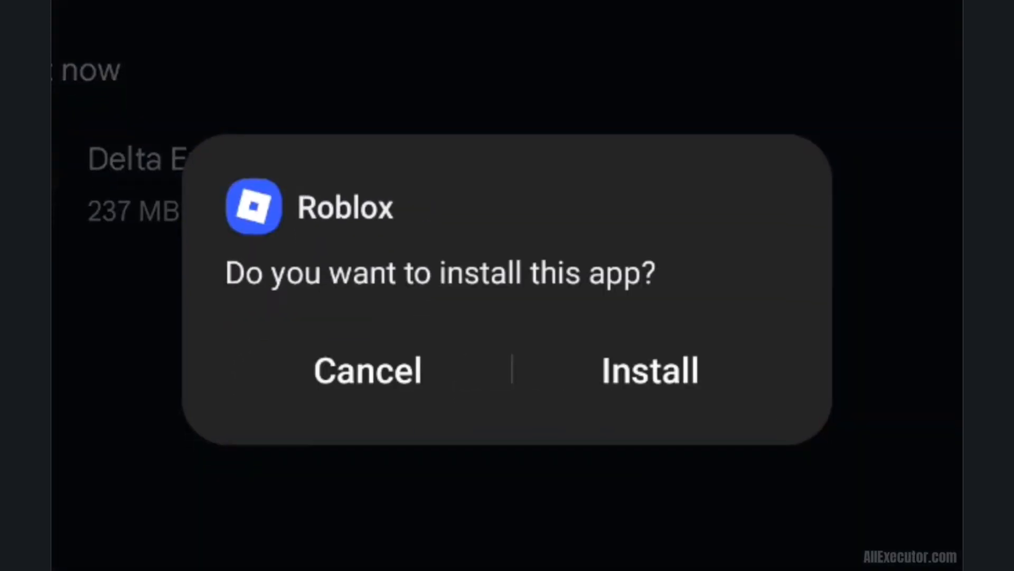
- Install the Roblox-branded Delta build, launch it and sign in as allexecutor
click(650, 371)
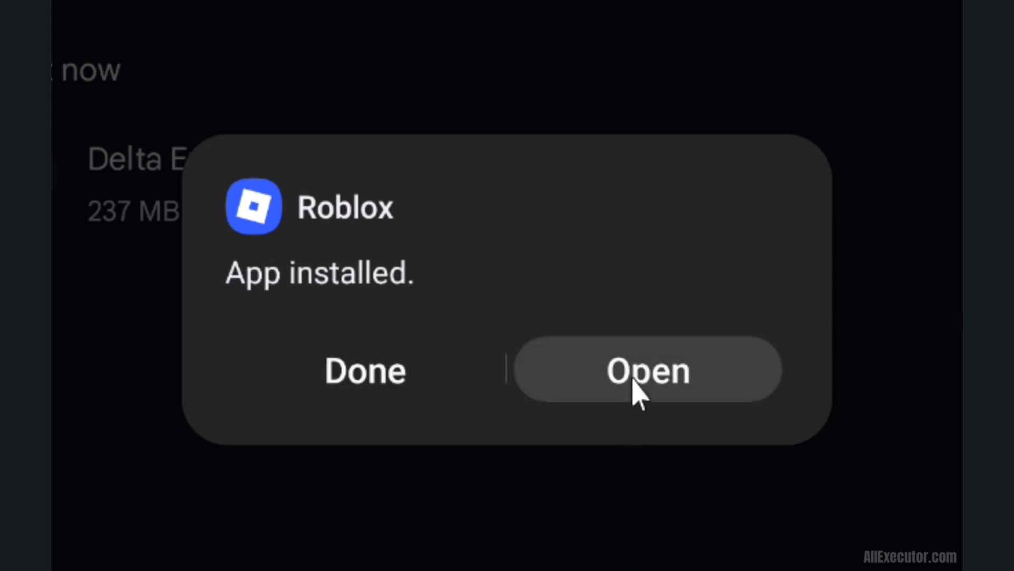
click(648, 370)
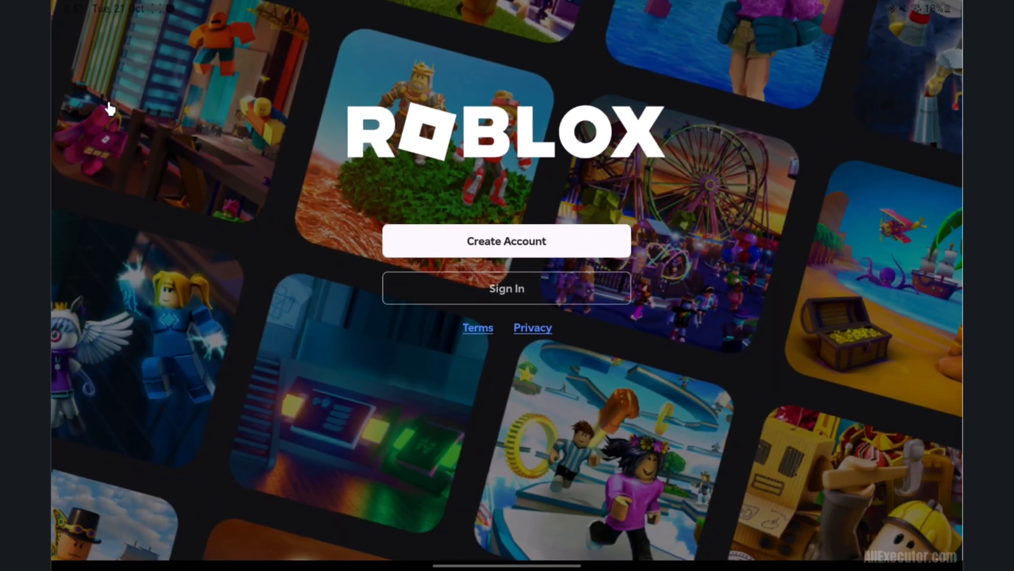
click(506, 287)
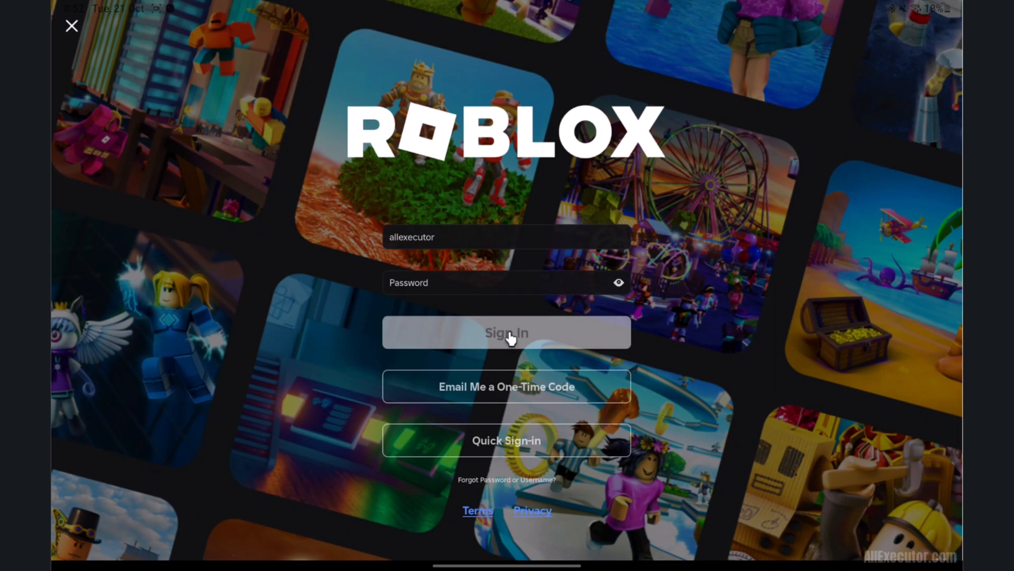
click(506, 332)
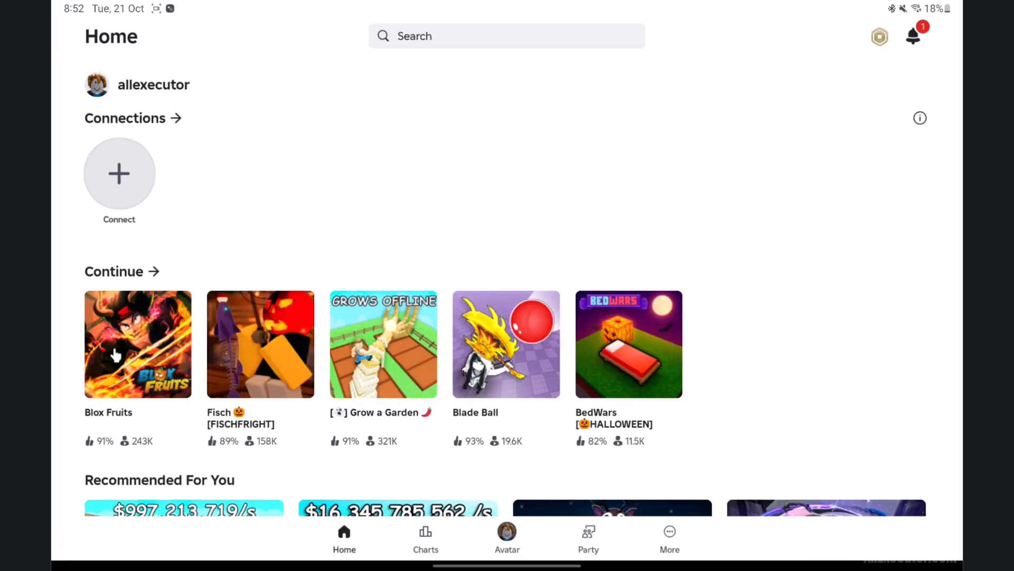
- Open Blox Fruits from Continue and start playing it
click(137, 343)
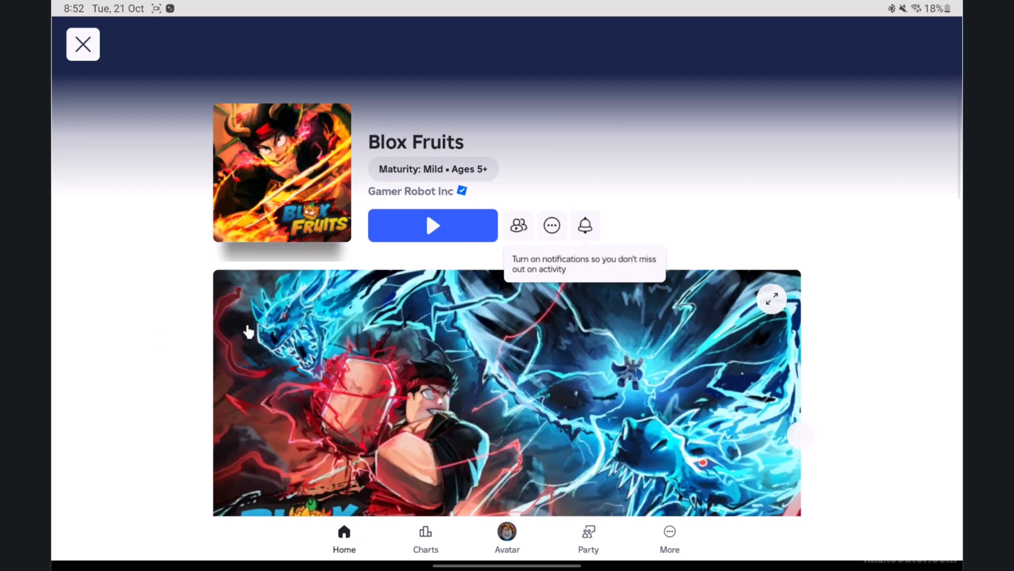
click(434, 225)
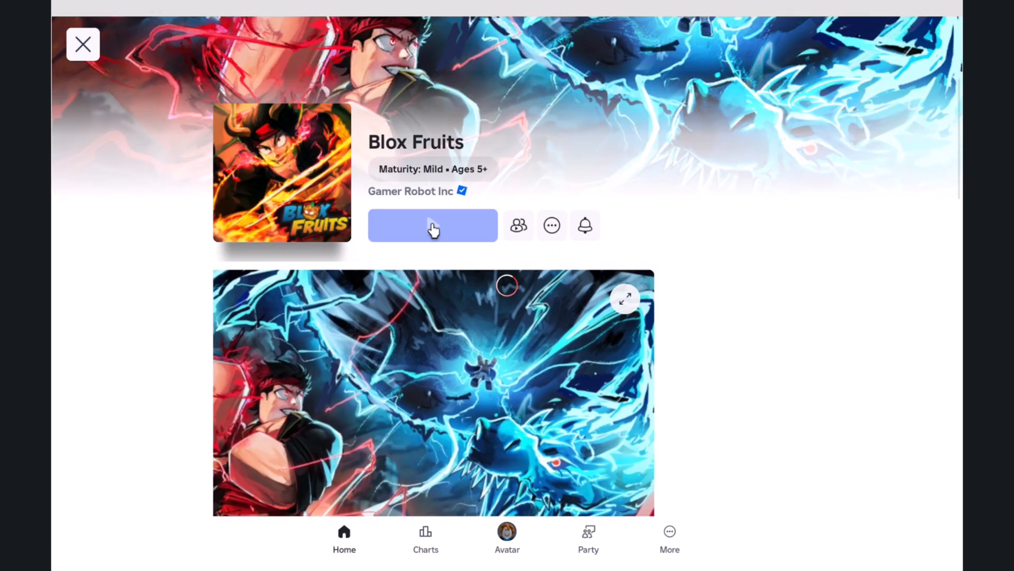
click(432, 225)
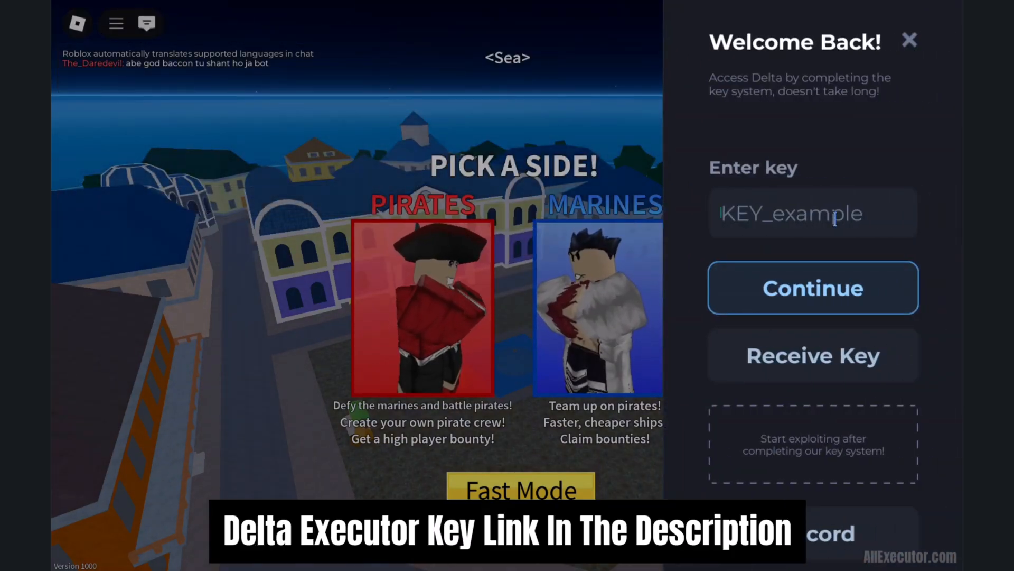
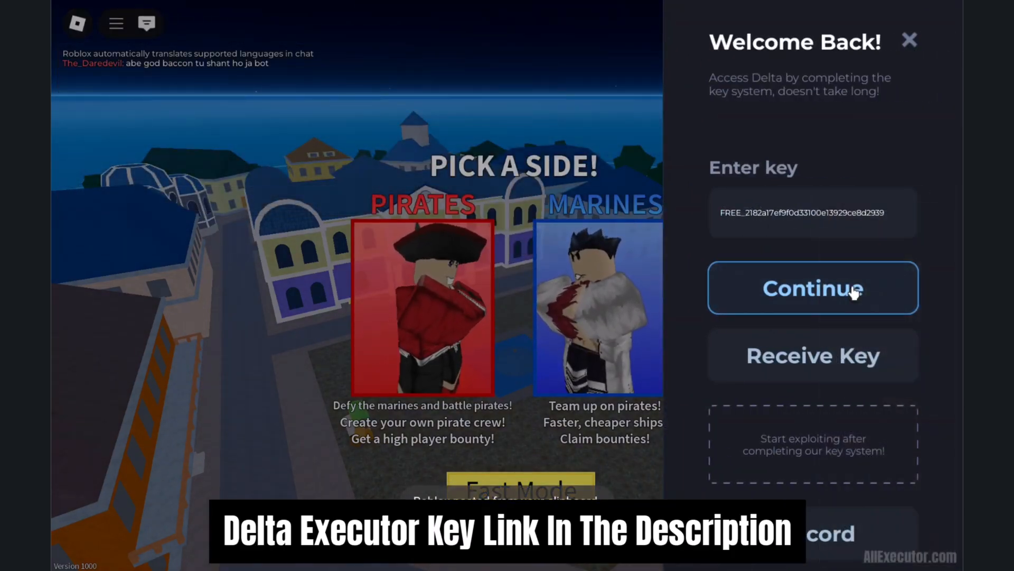
click(812, 288)
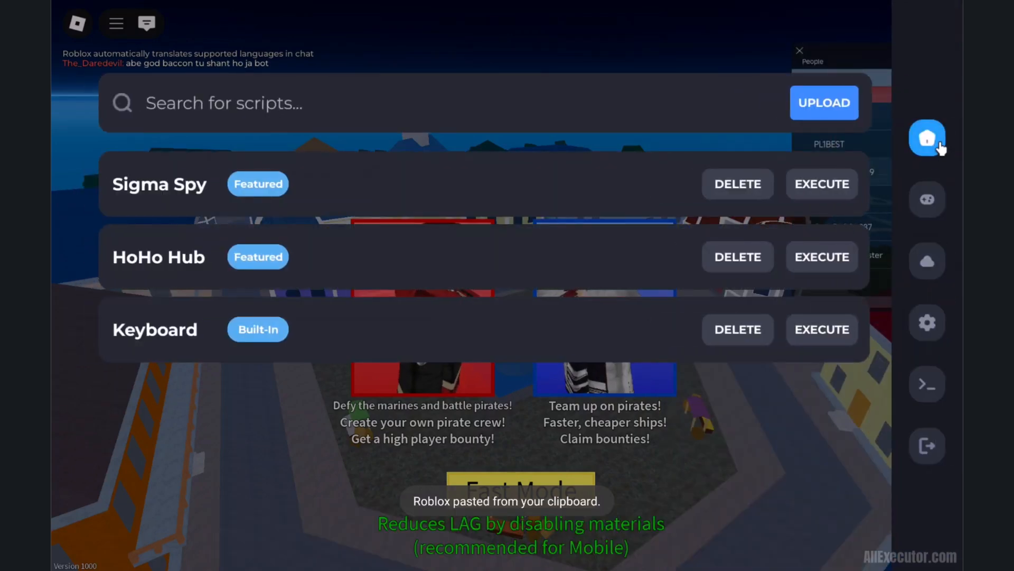
click(927, 199)
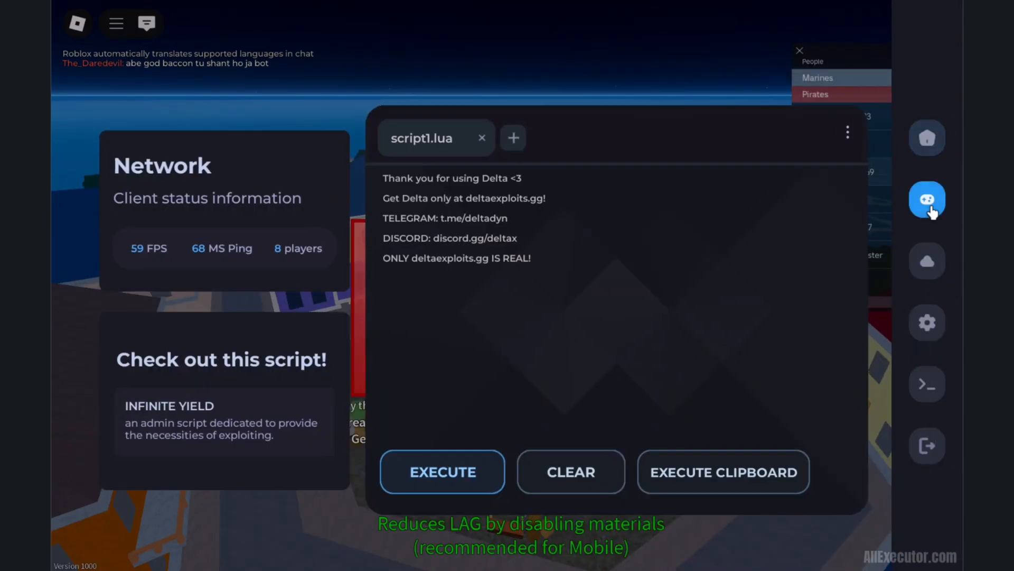